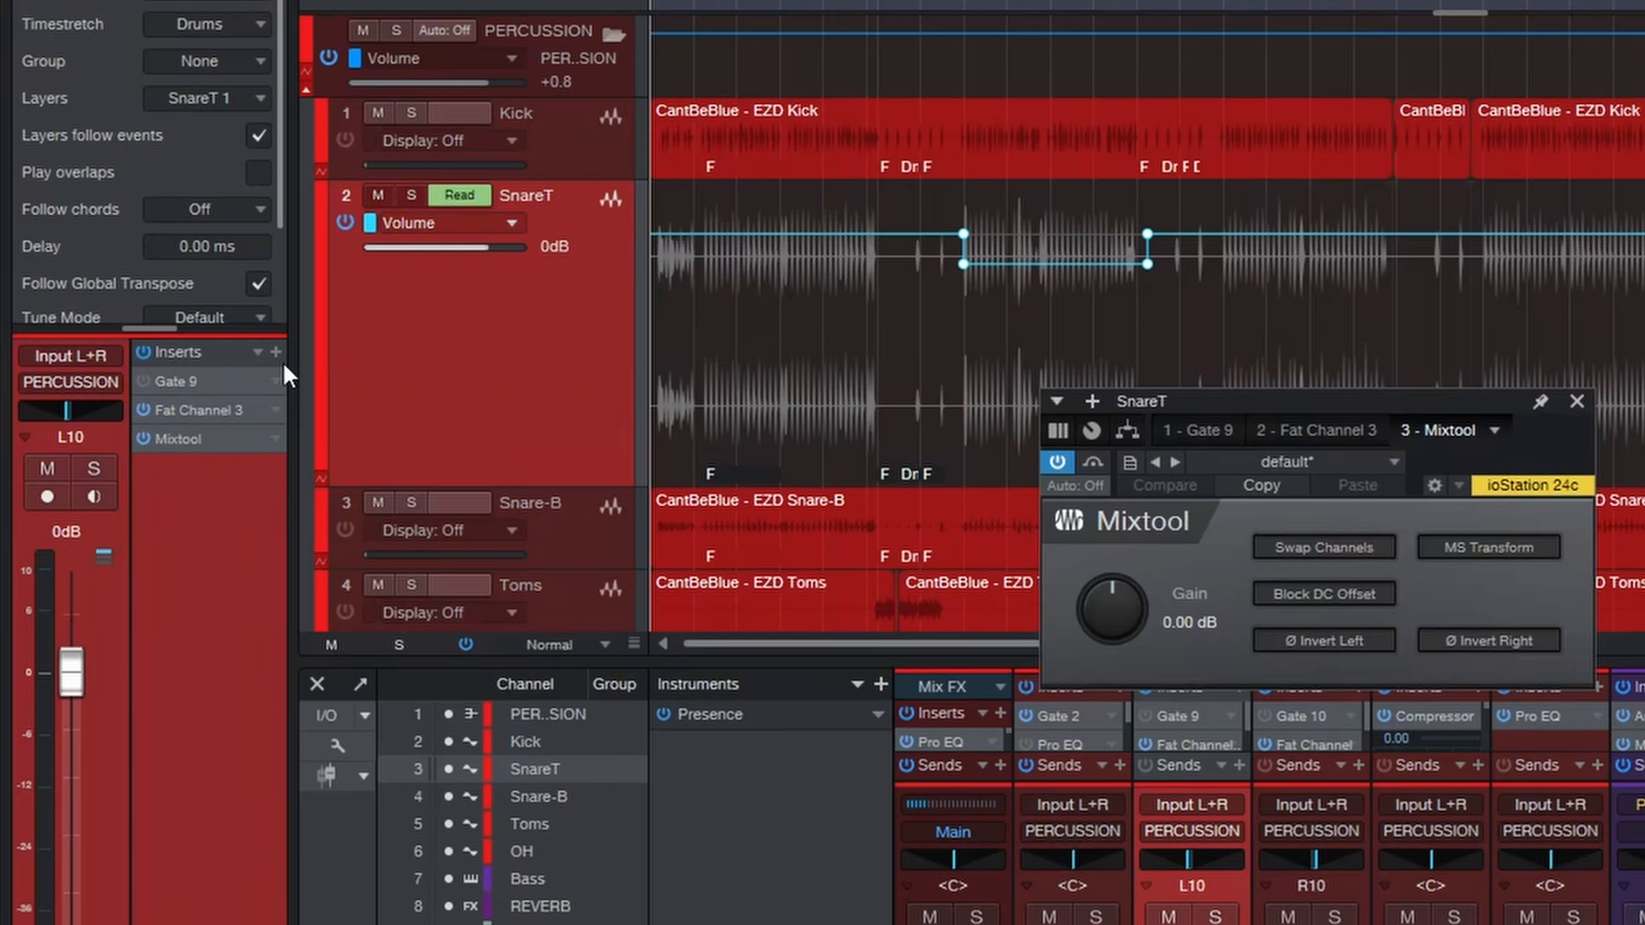
{"action": "mouse_move", "coordinate": [1028, 713]}
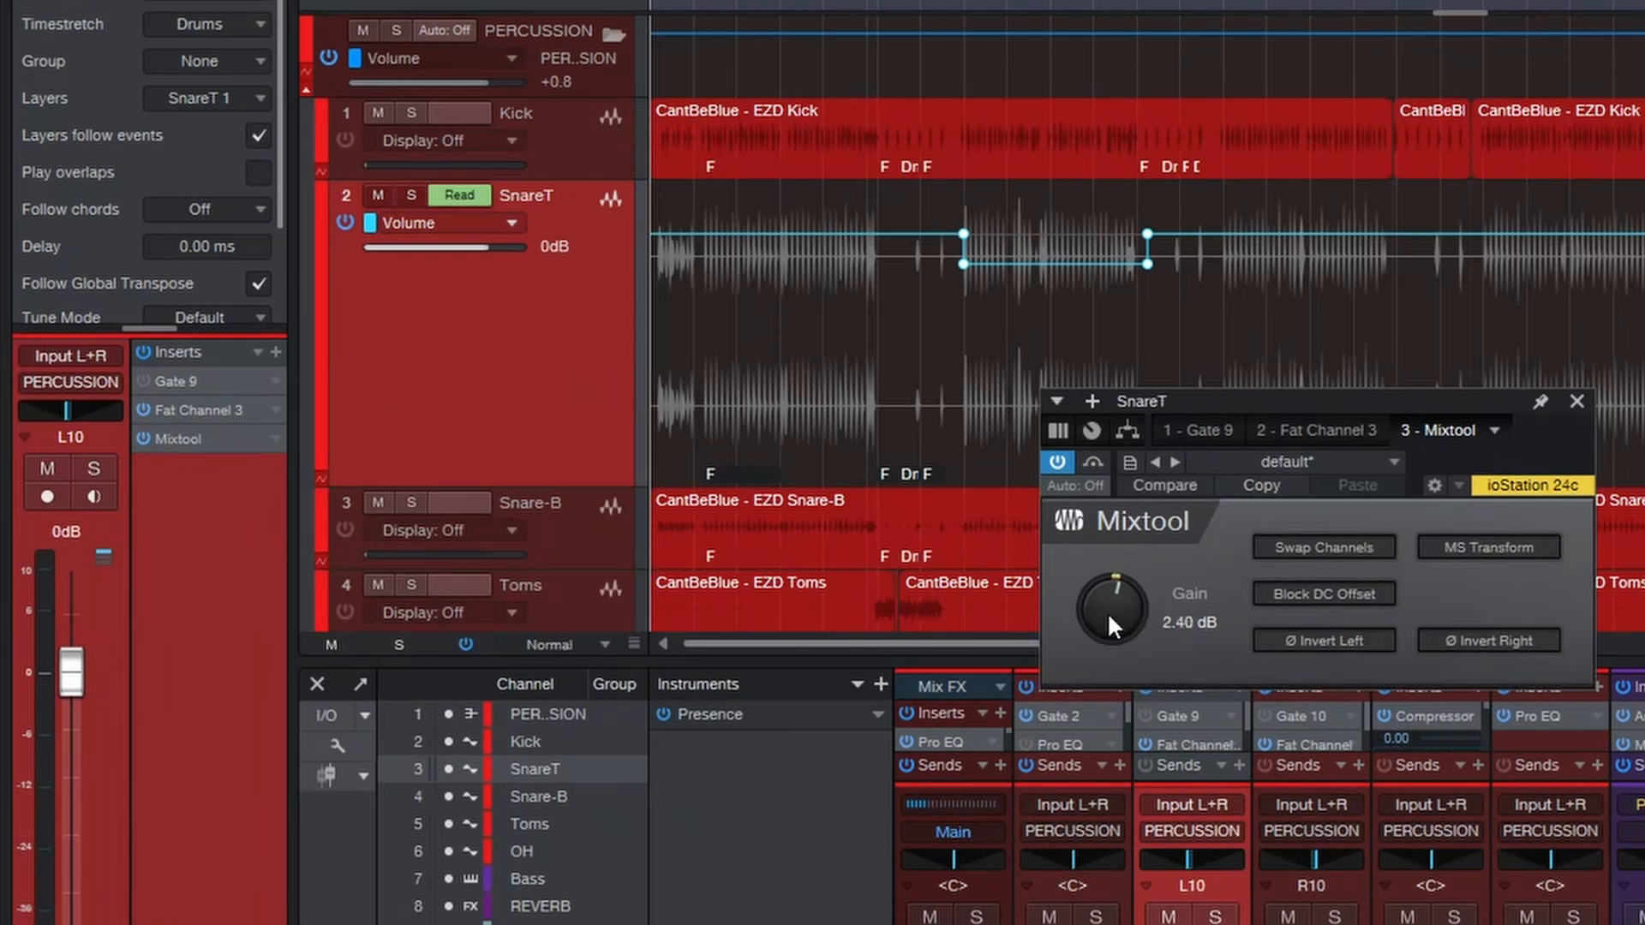
Step: Set the SnareT Mixtool gain to 0.96 dB and bypass the insert
{"action": "left_click_drag", "start_coordinate": [1113, 588], "coordinate": [1097, 625]}
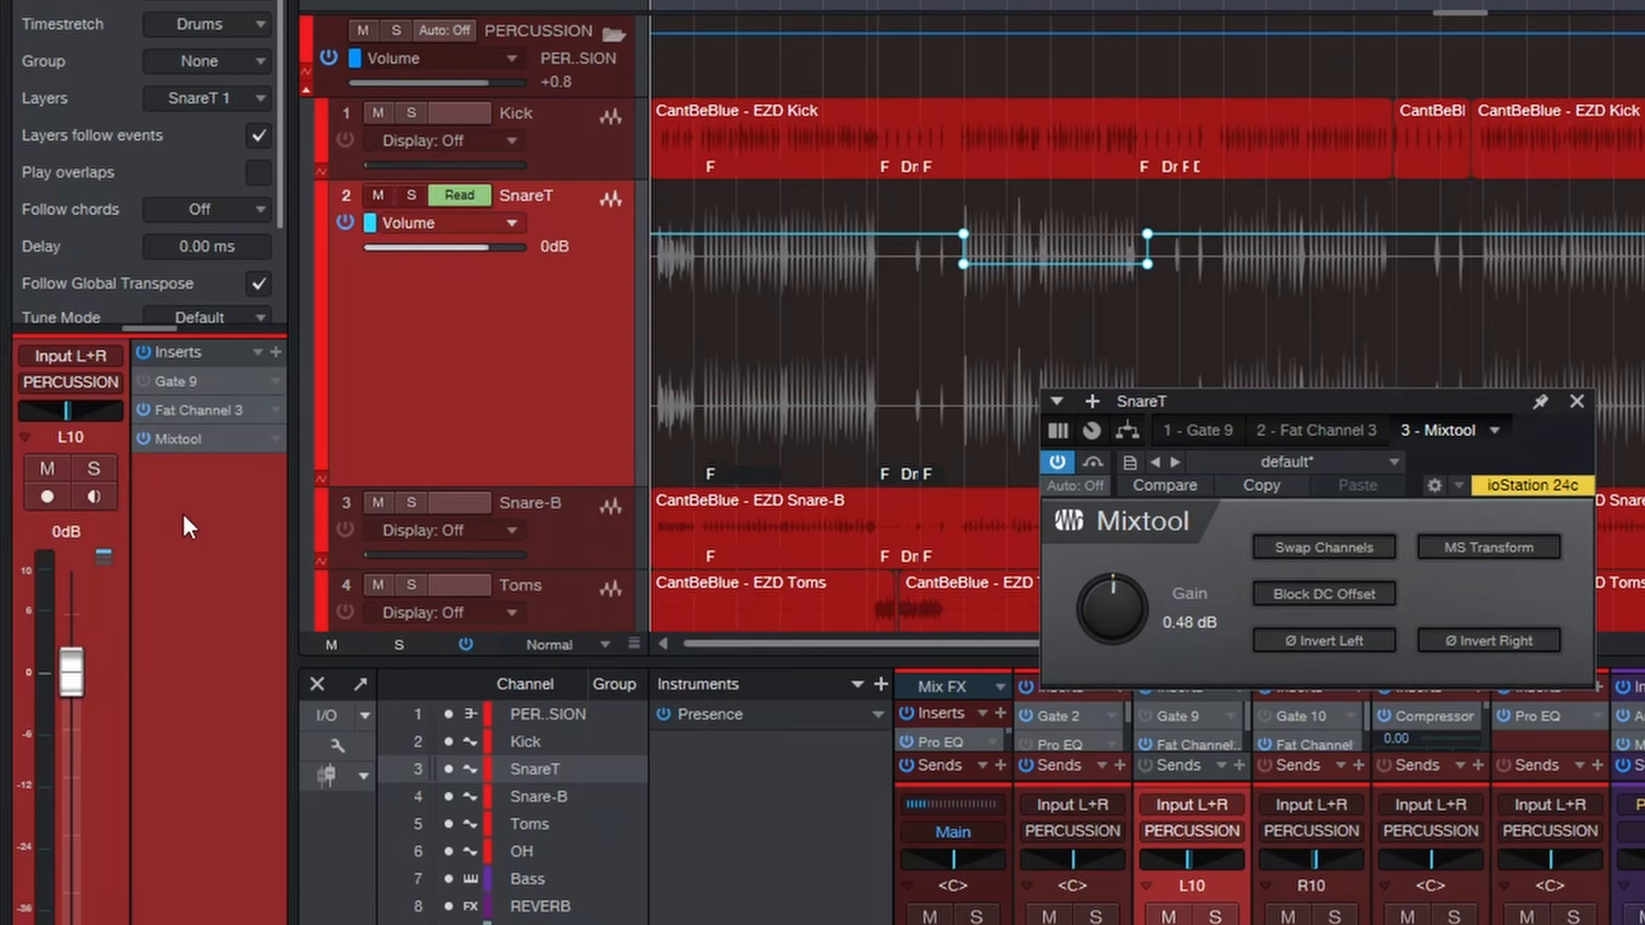
{"action": "mouse_move", "coordinate": [235, 613]}
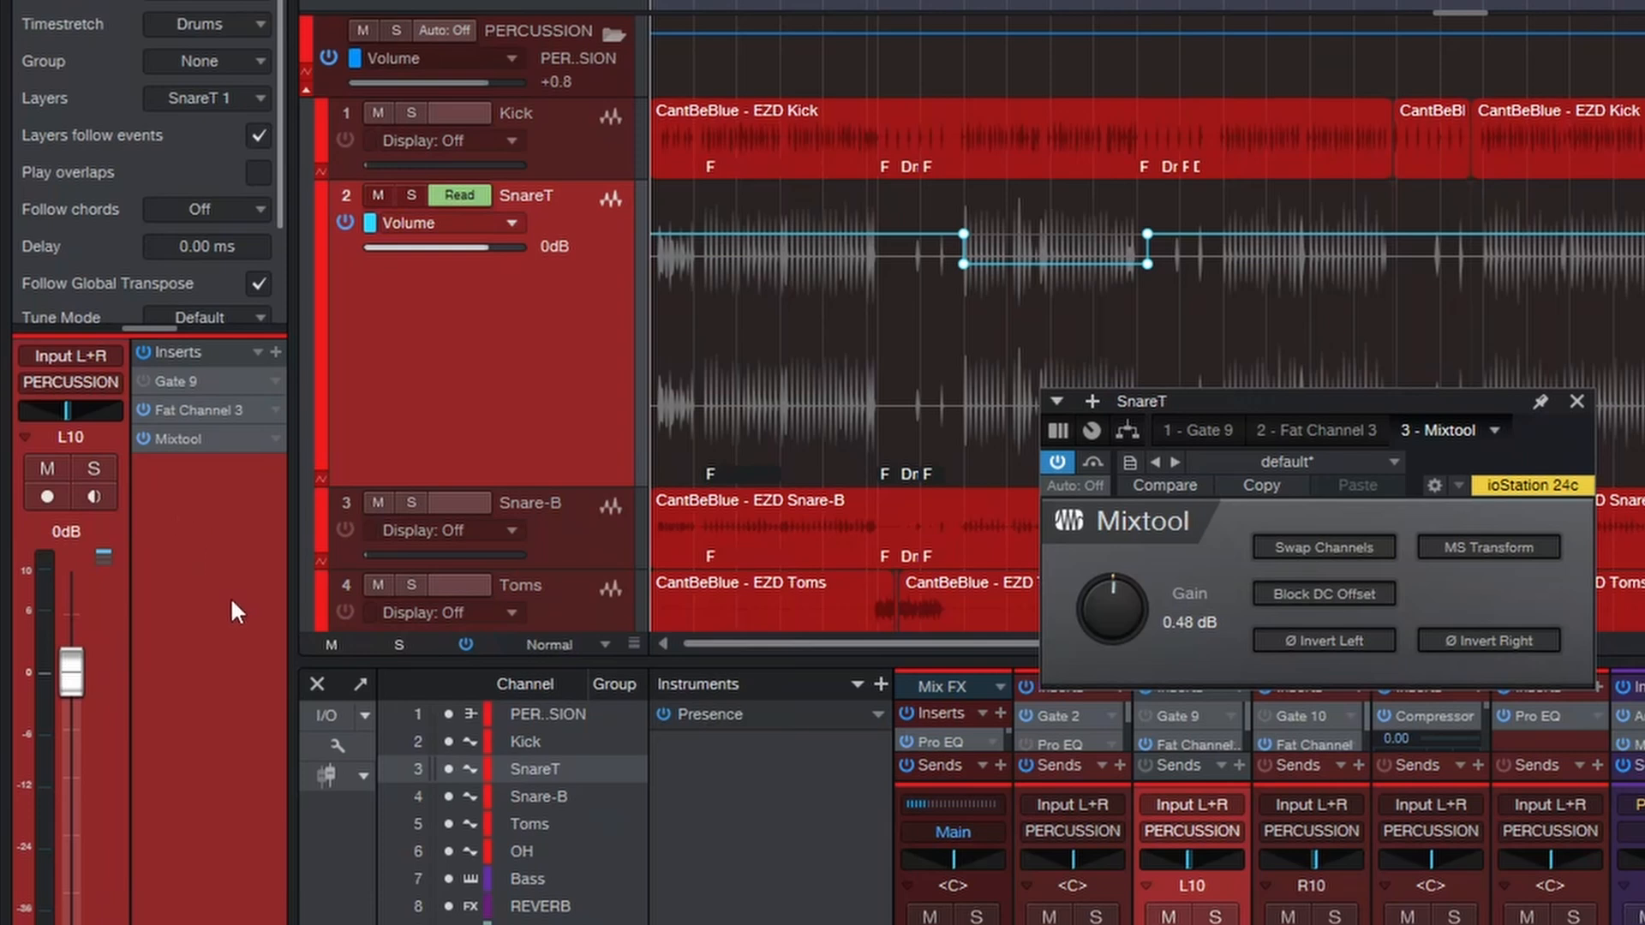
{"action": "mouse_move", "coordinate": [116, 651]}
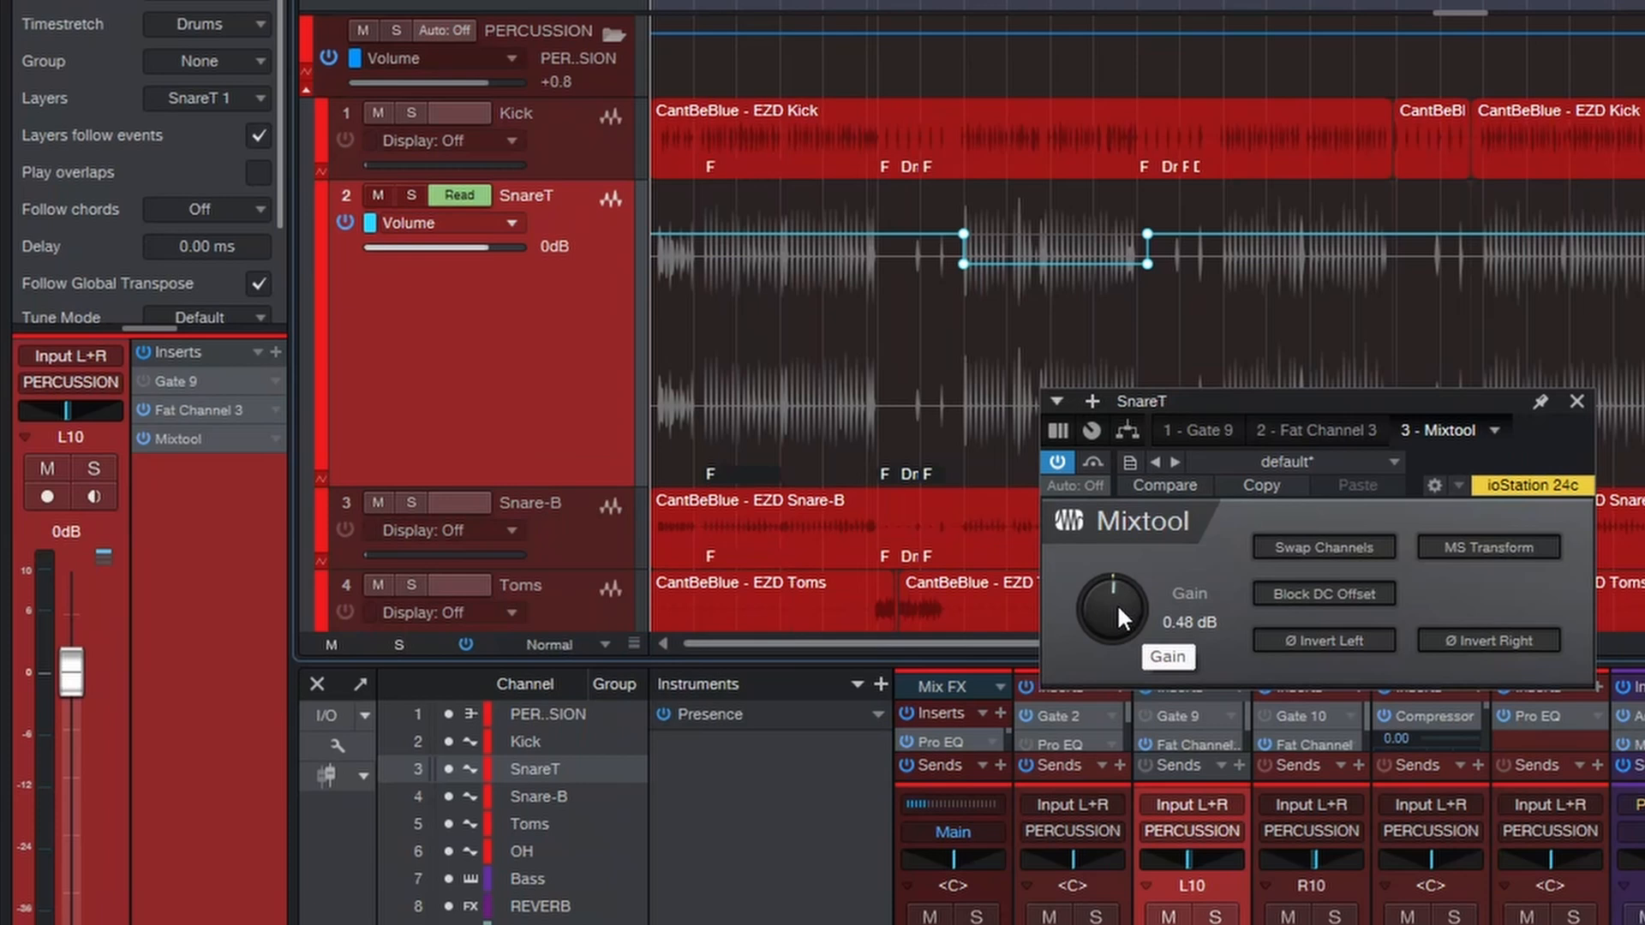
{"action": "left_click_drag", "start_coordinate": [1112, 608], "coordinate": [1117, 588]}
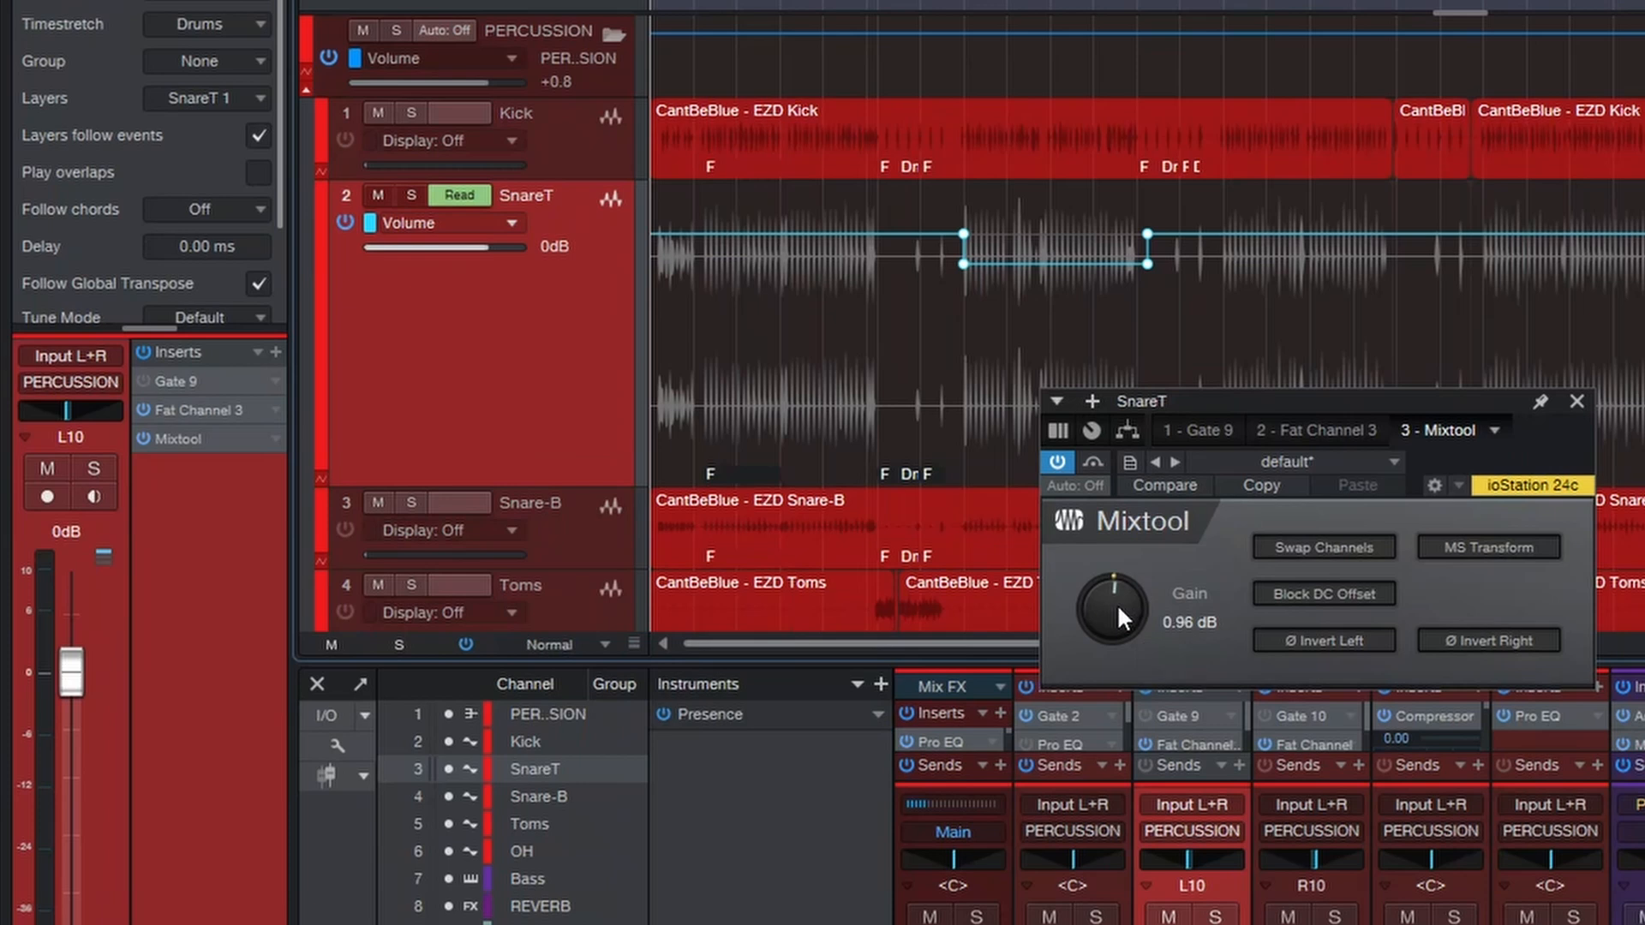
{"action": "left_click", "coordinate": [1058, 462]}
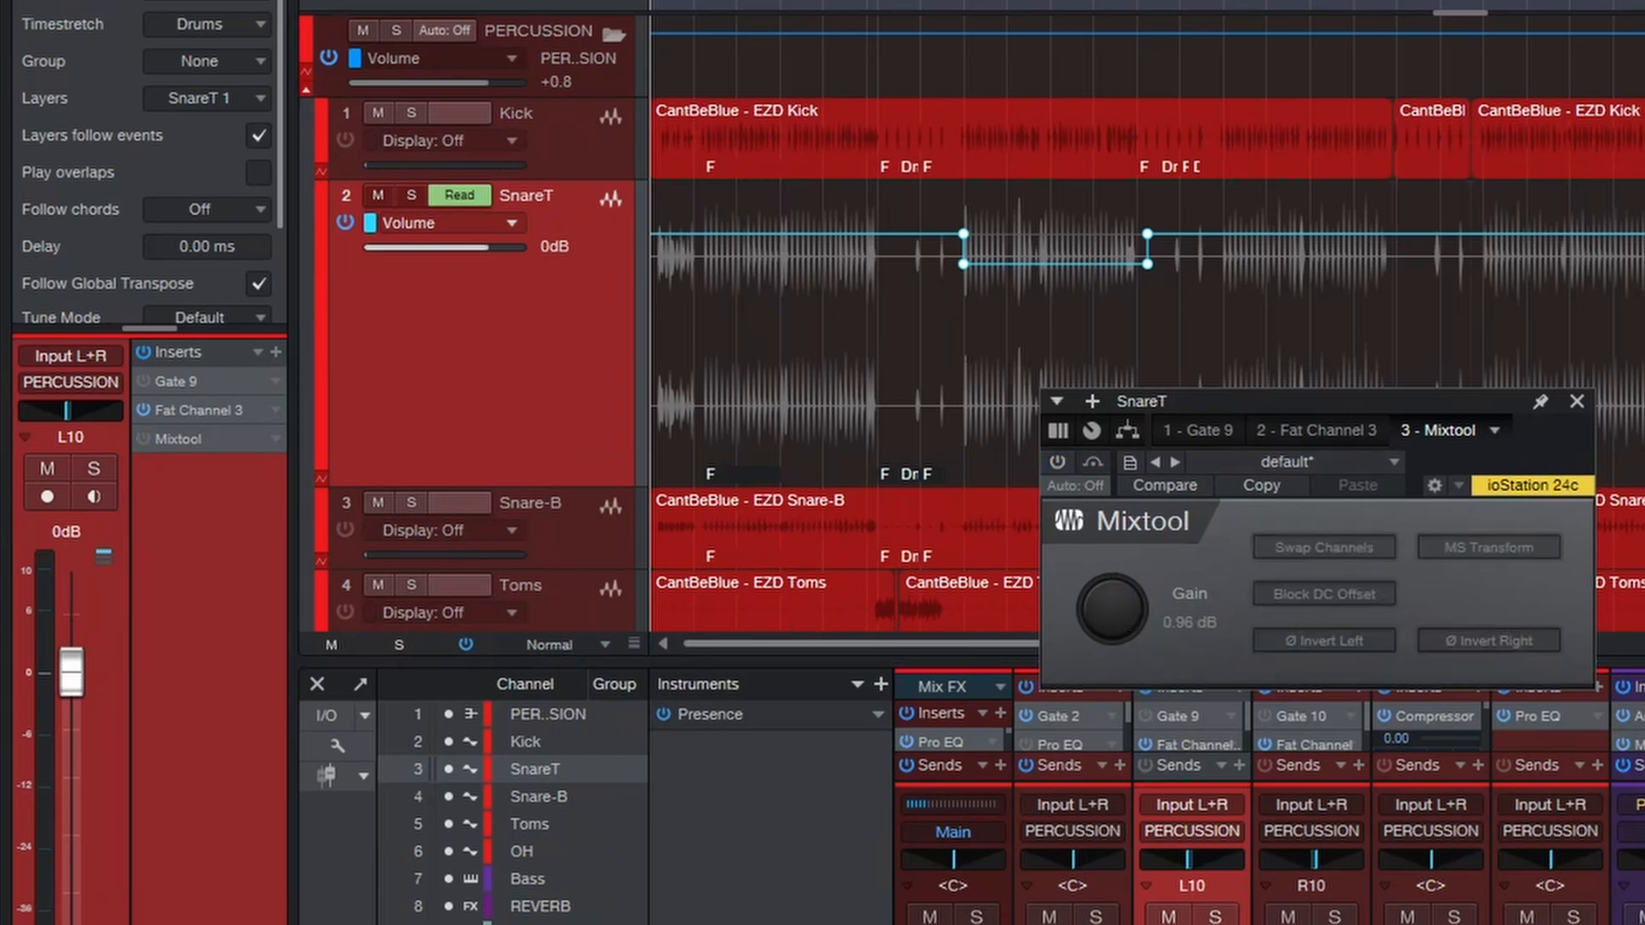
Step: Select all SnareT volume automation points and trim the whole envelope up to +1.0
{"action": "left_click", "coordinate": [1576, 401]}
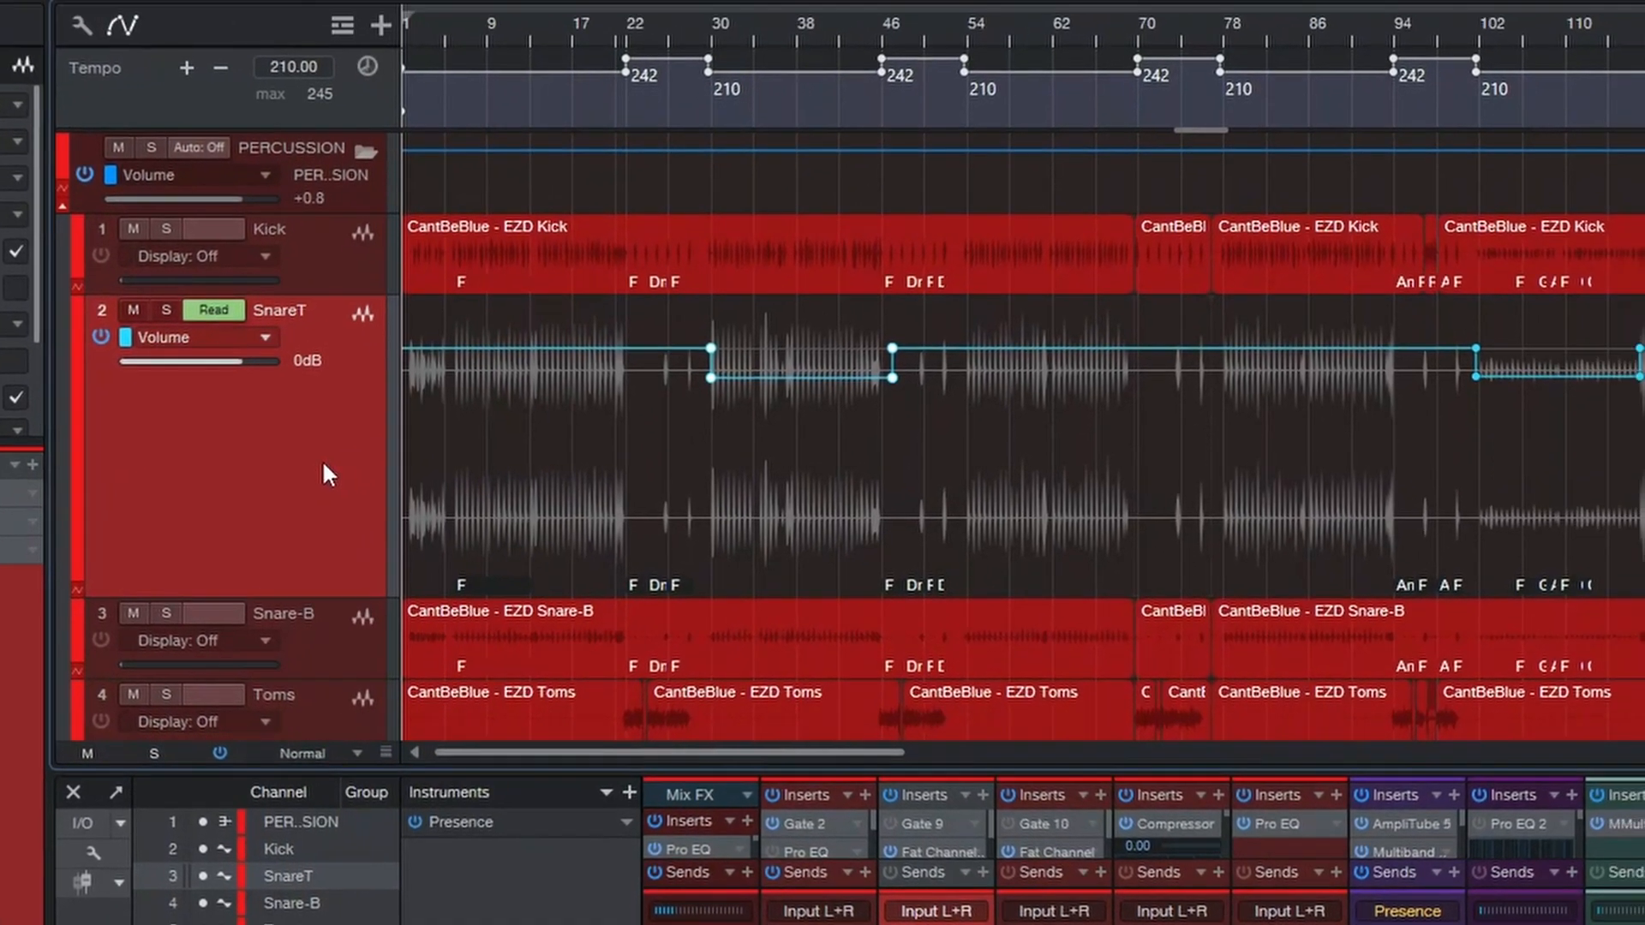
{"action": "key", "text": "ctrl+shift+a"}
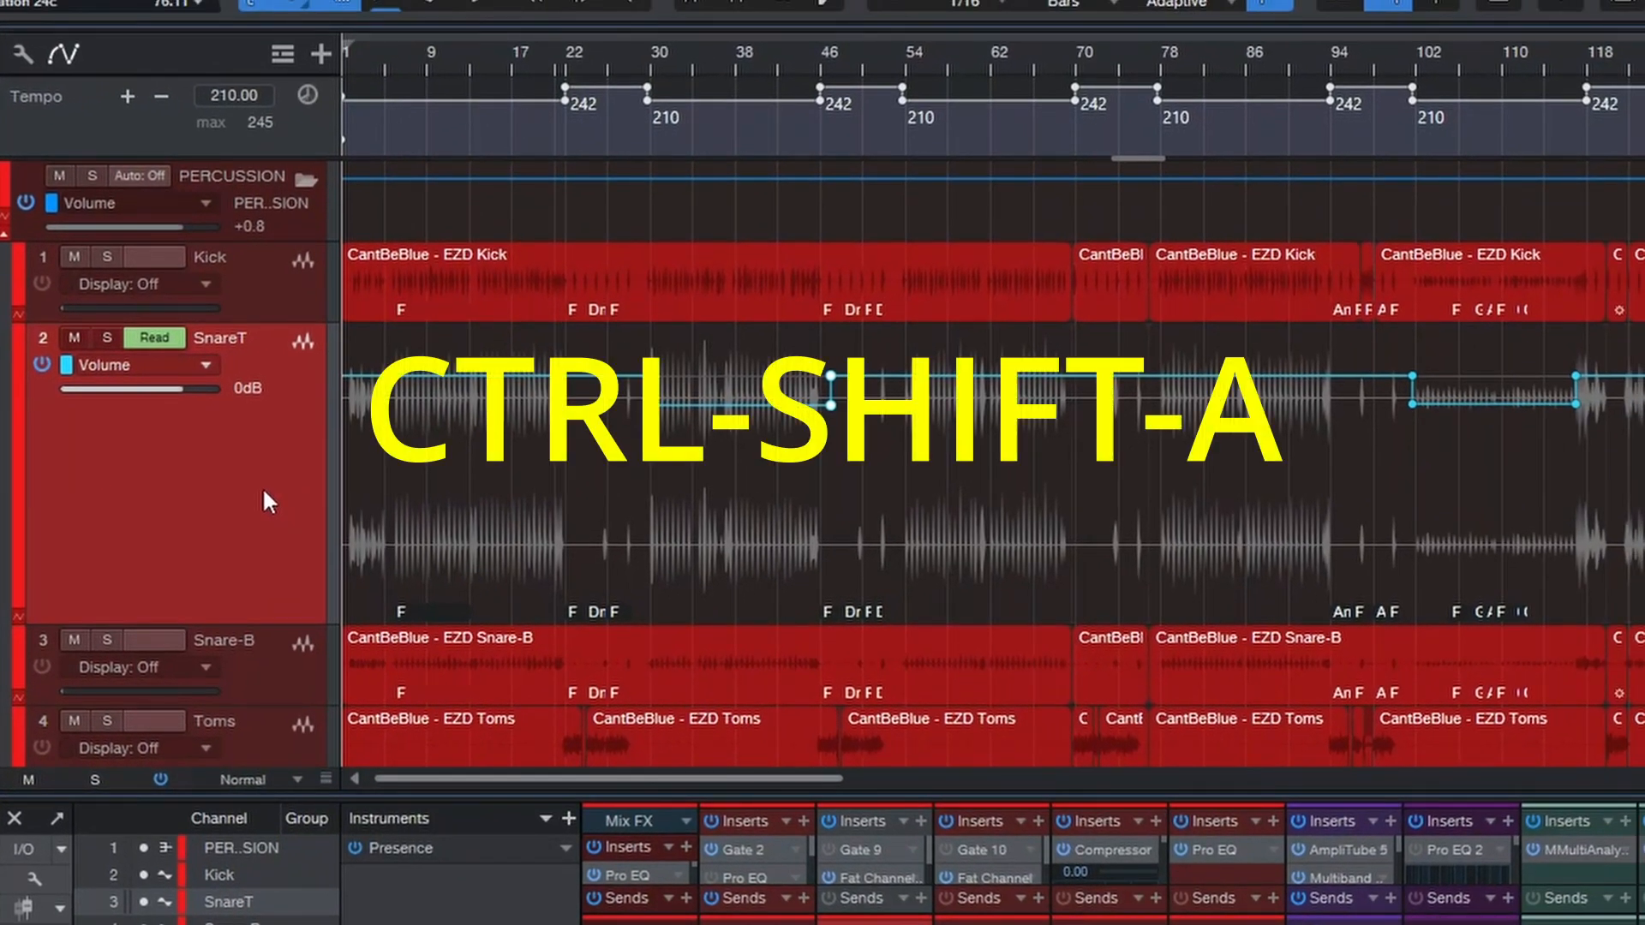
{"action": "key", "text": "ctrl+shift+a"}
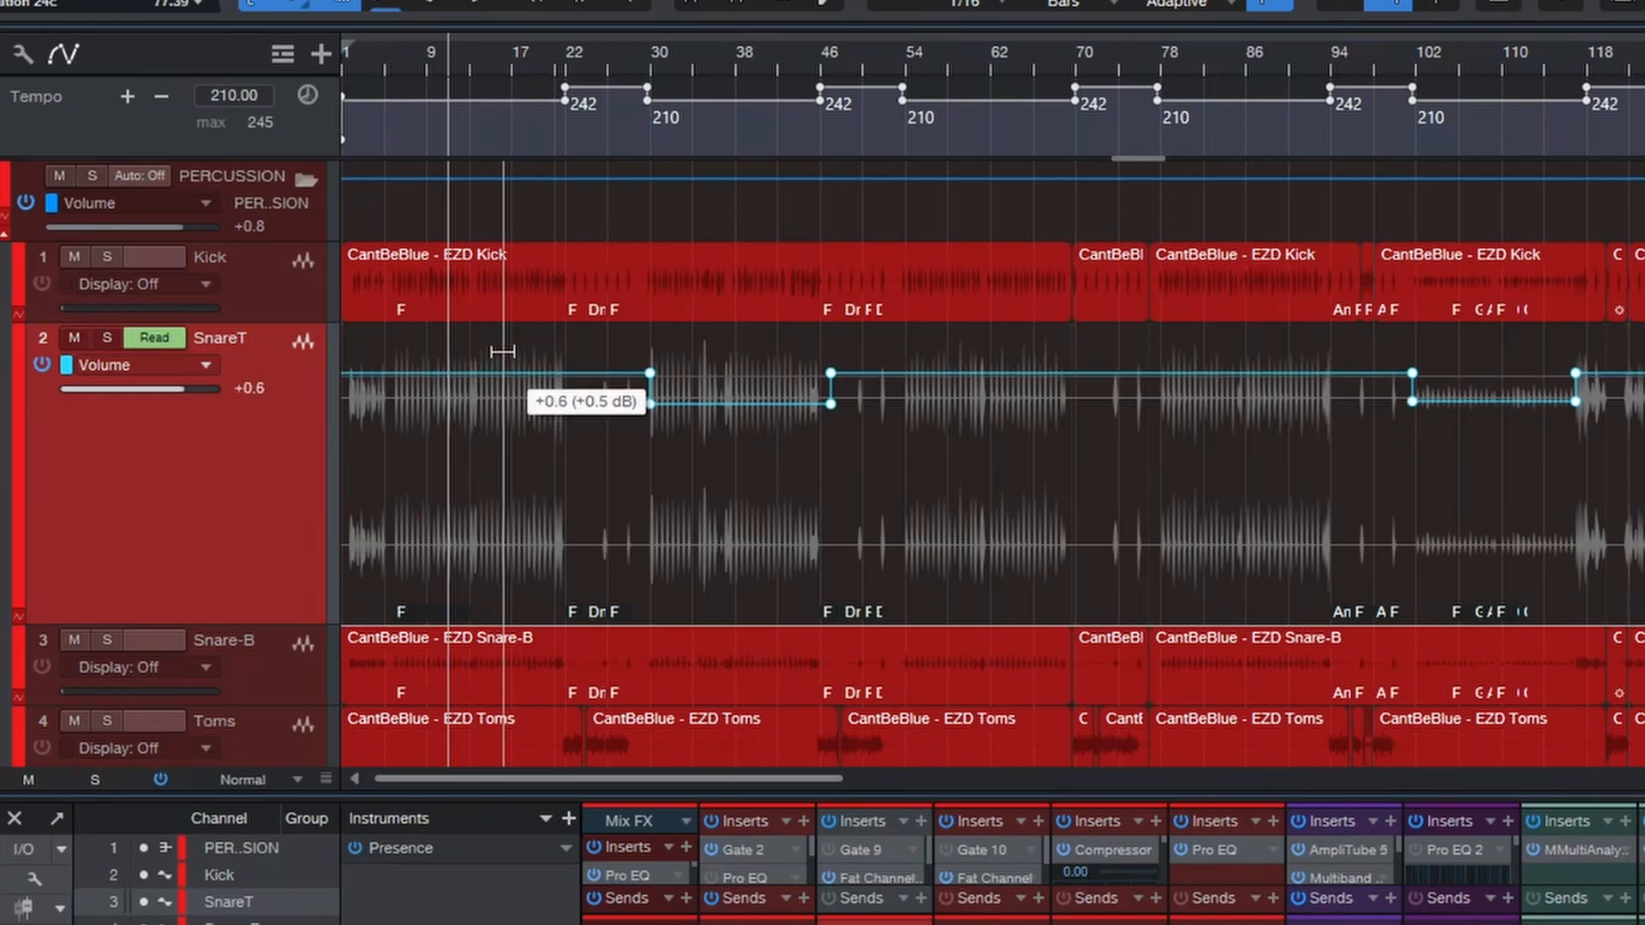
{"action": "left_click_drag", "start_coordinate": [504, 392], "coordinate": [504, 374]}
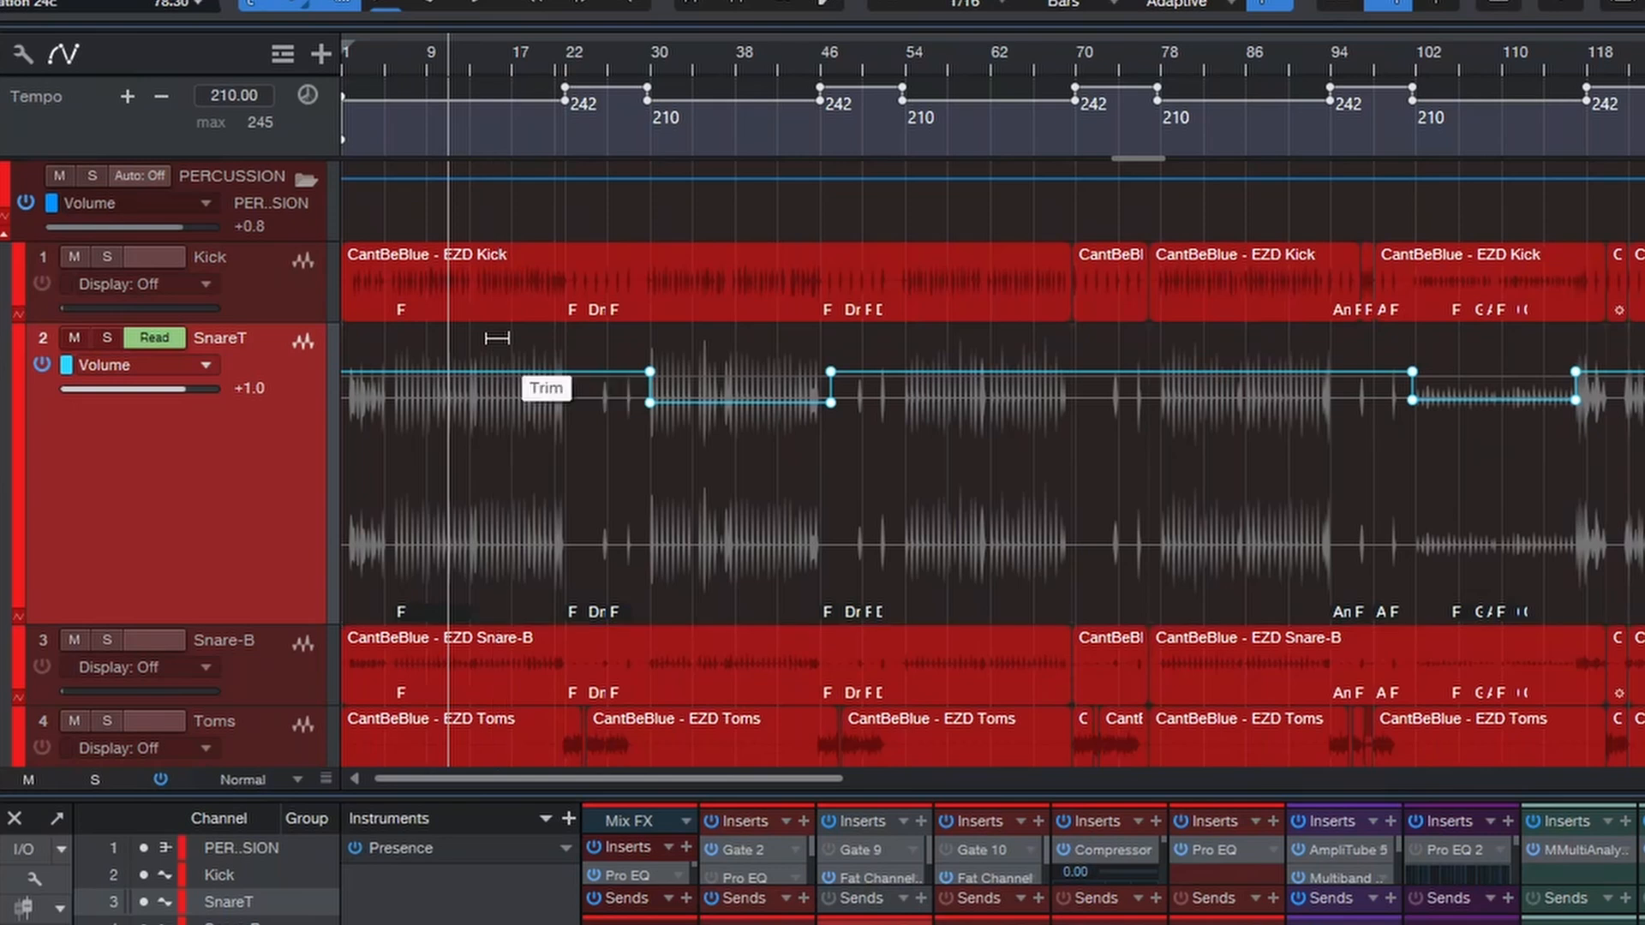
{"action": "mouse_move", "coordinate": [748, 603]}
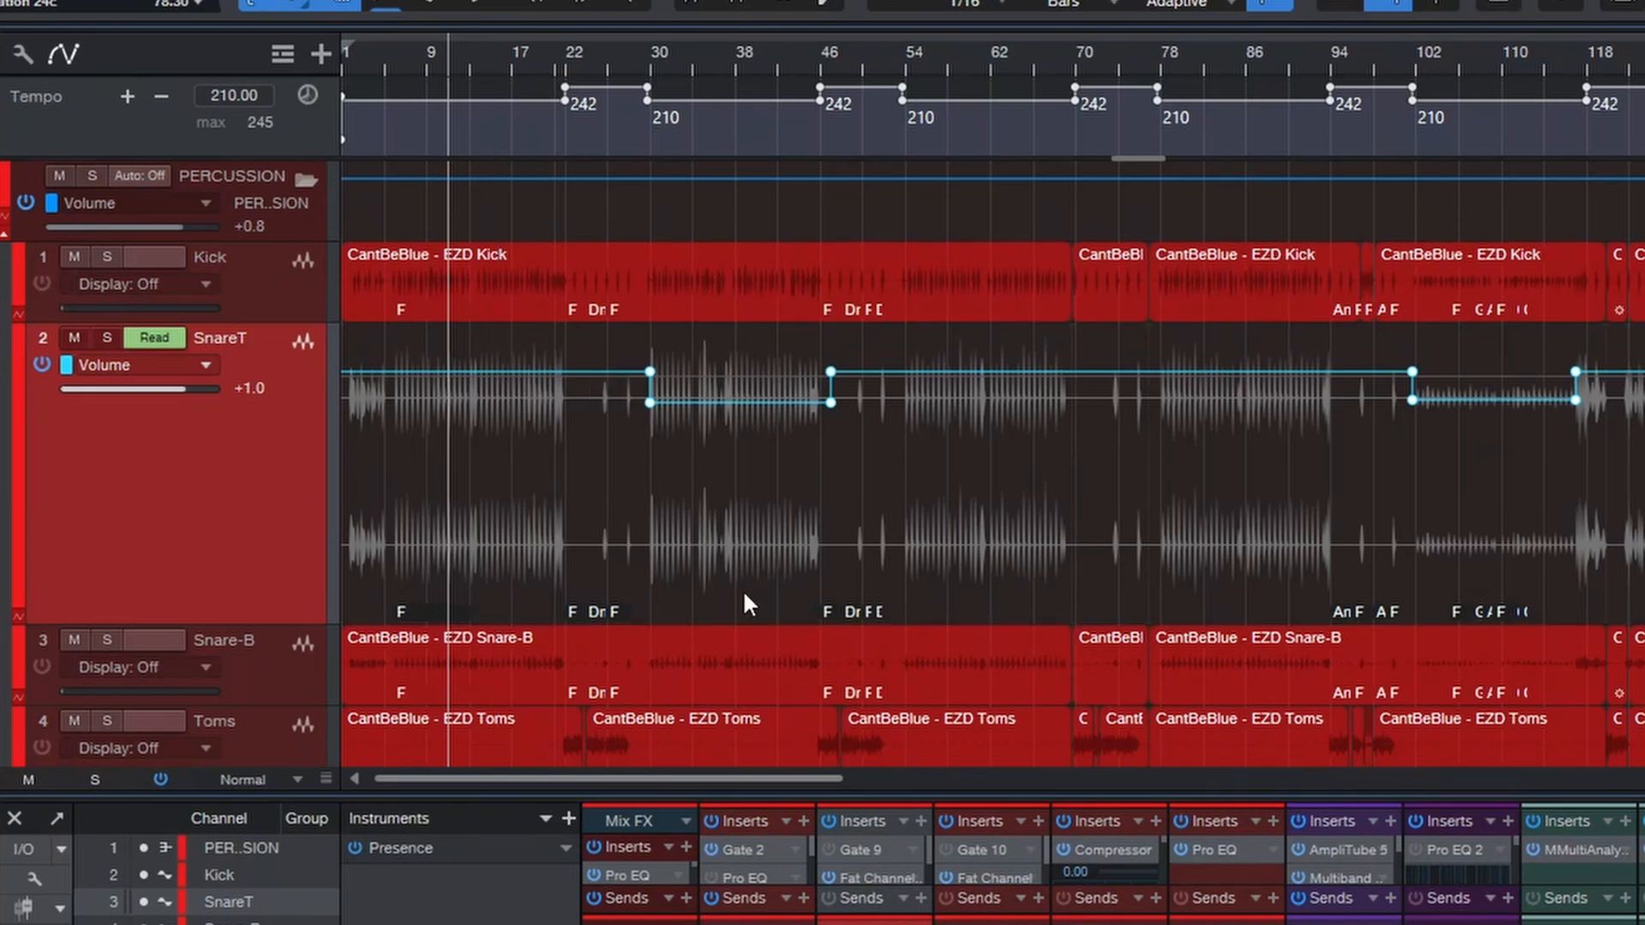
{"action": "mouse_move", "coordinate": [730, 557]}
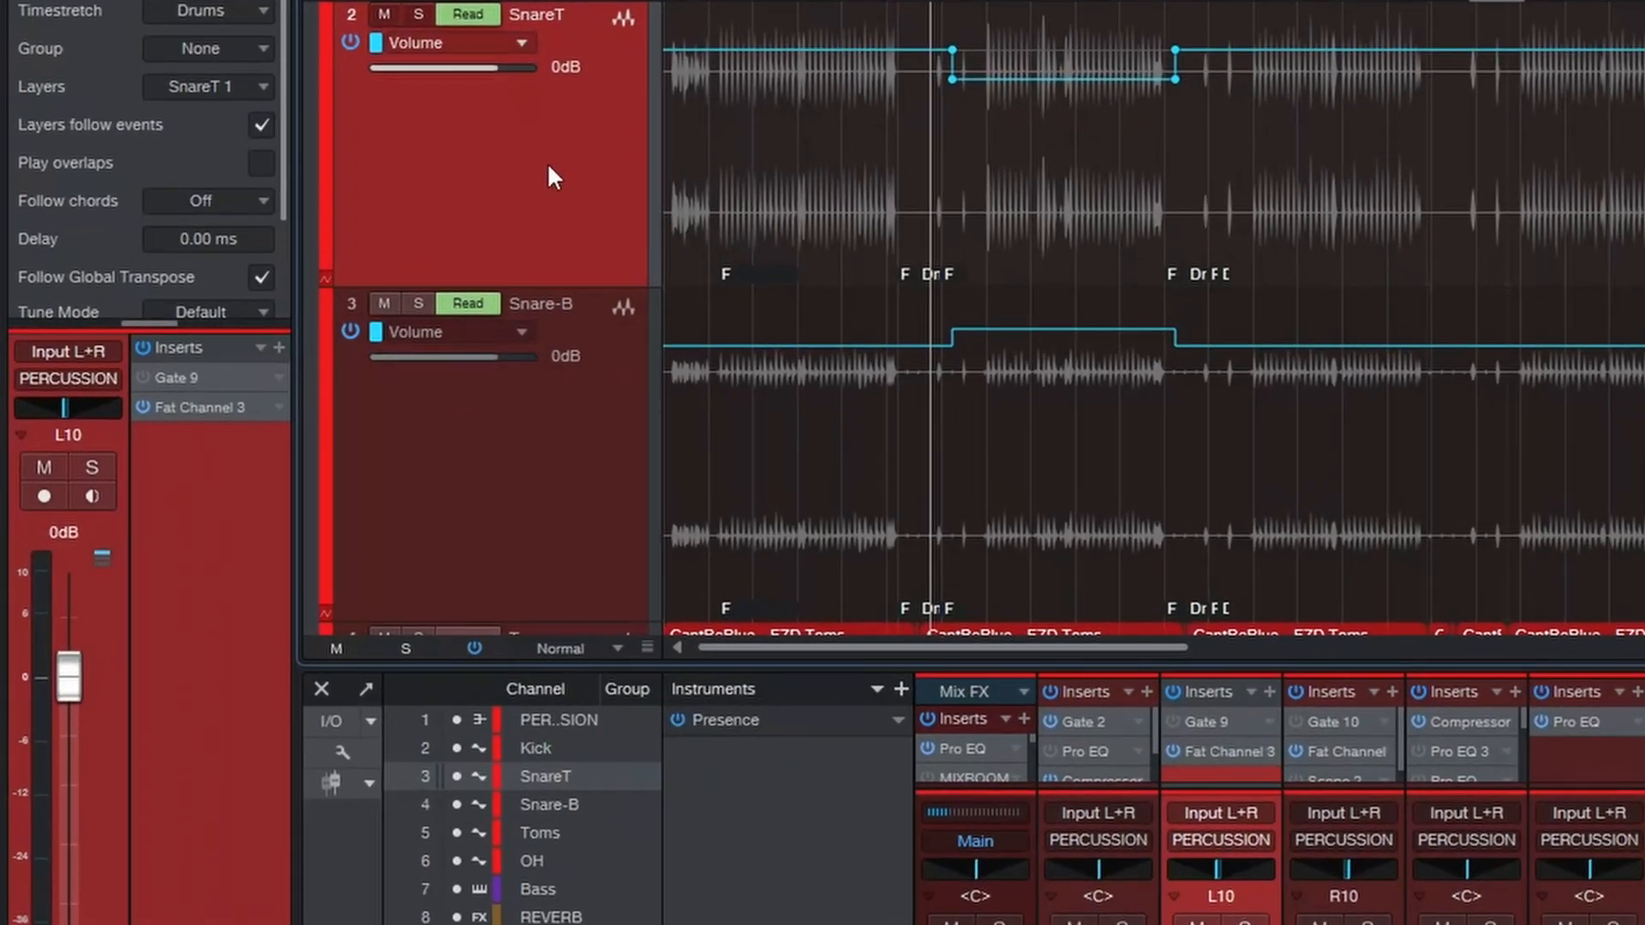
Step: Add a VCA channel for the selected SnareT track from its track options
{"action": "right_click", "coordinate": [554, 177]}
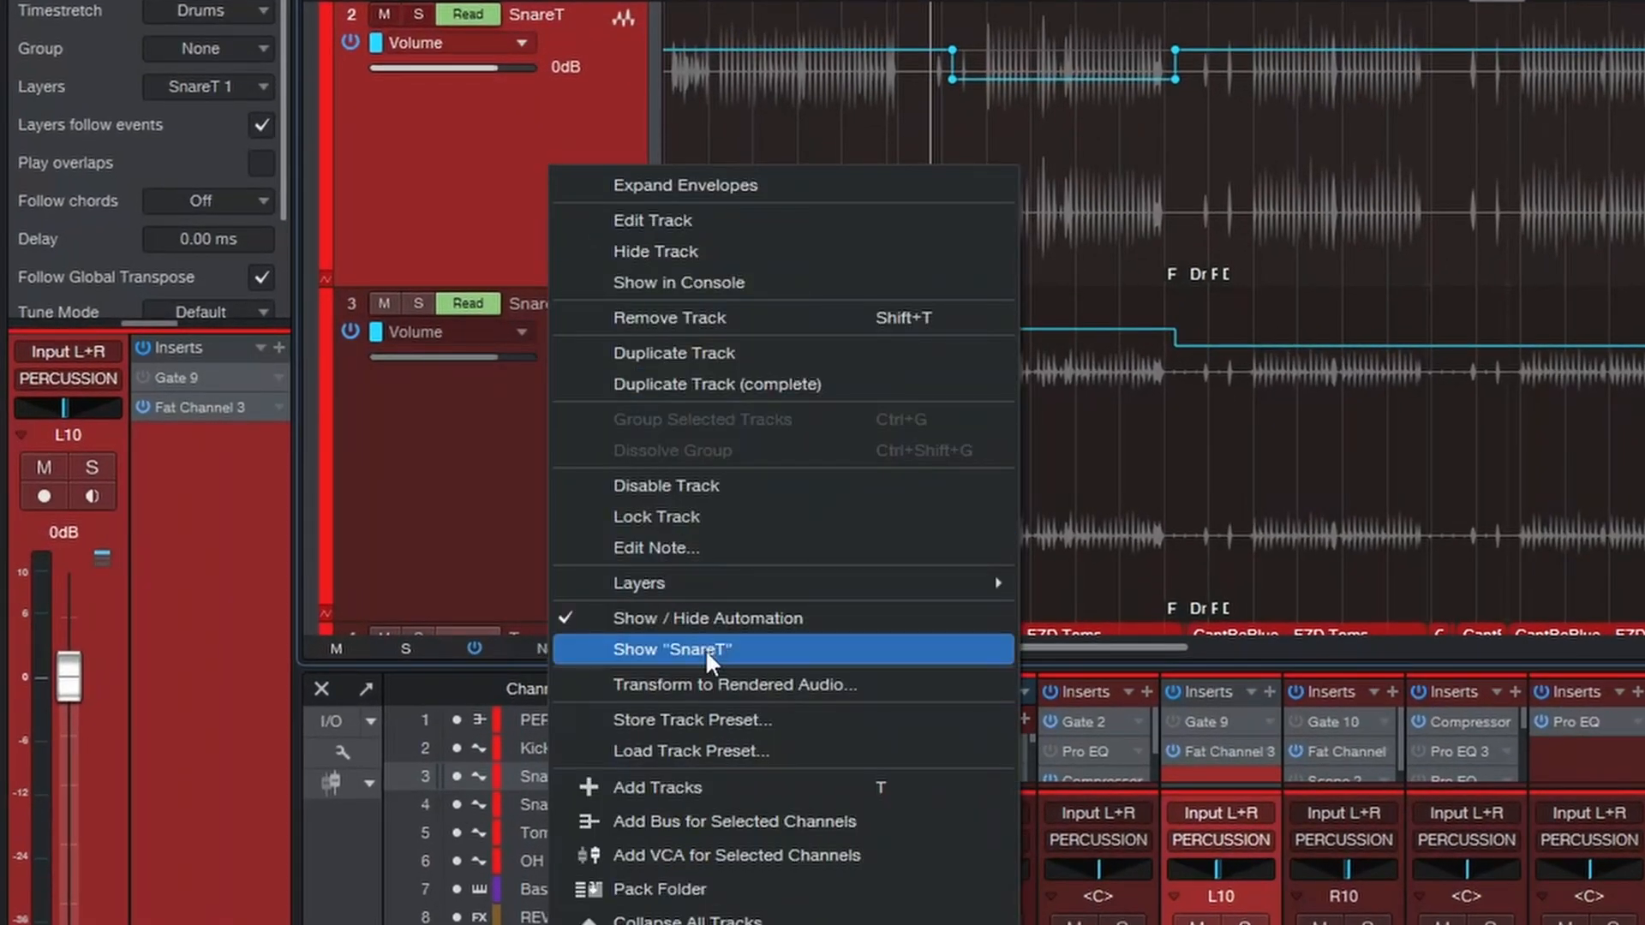
{"action": "mouse_move", "coordinate": [740, 855]}
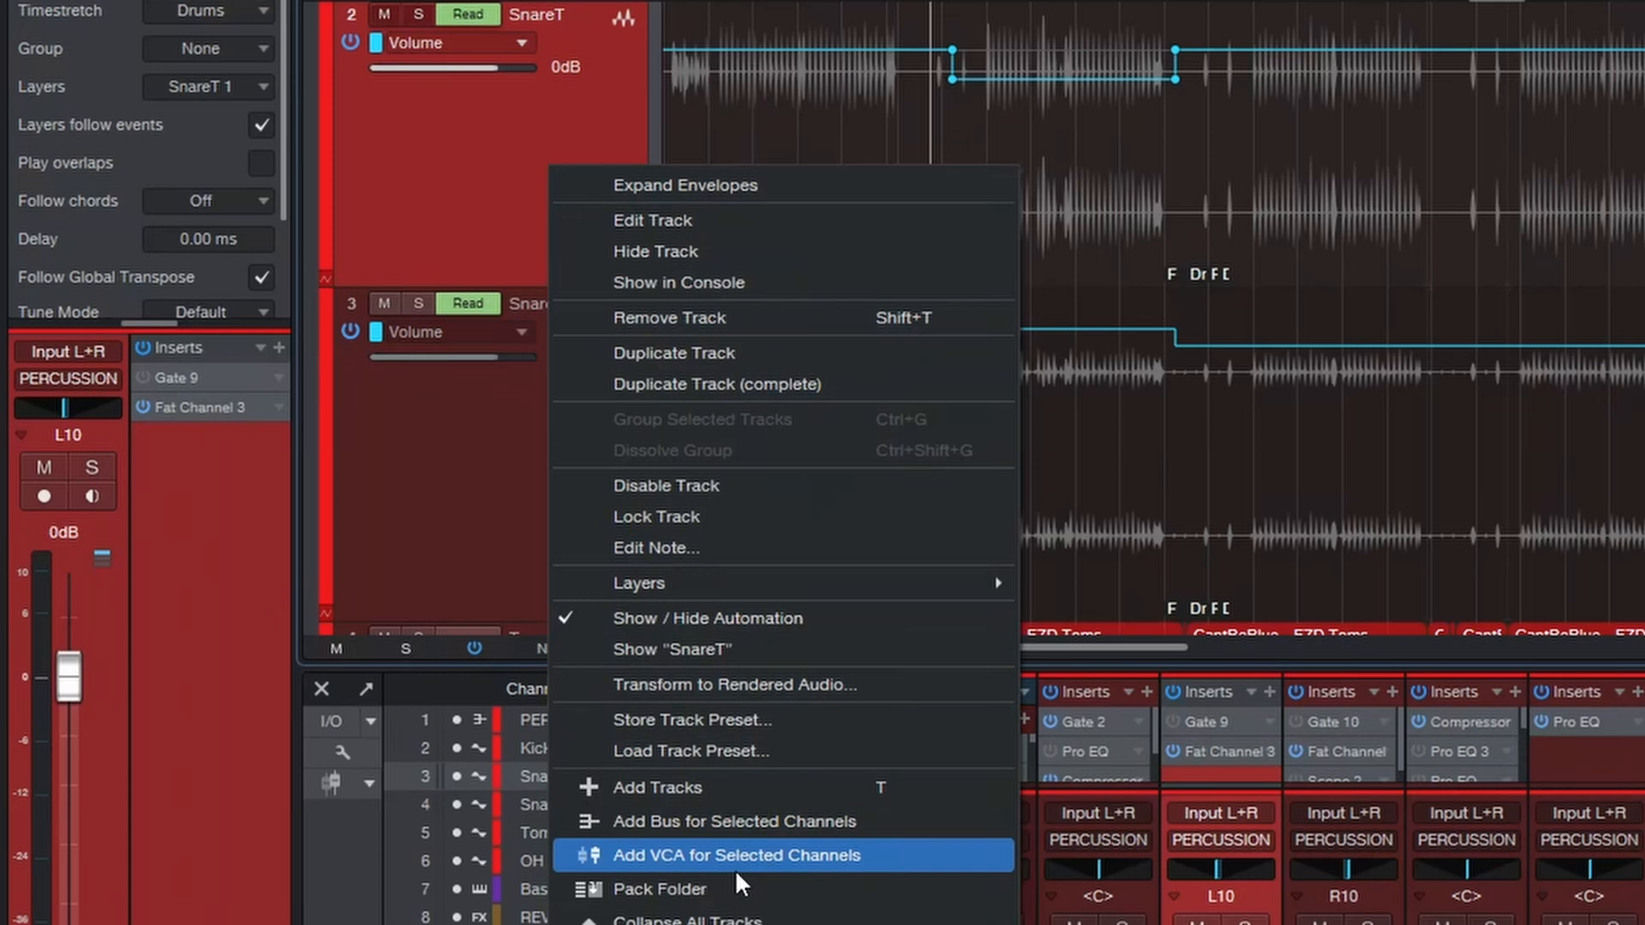
{"action": "left_click", "coordinate": [735, 855]}
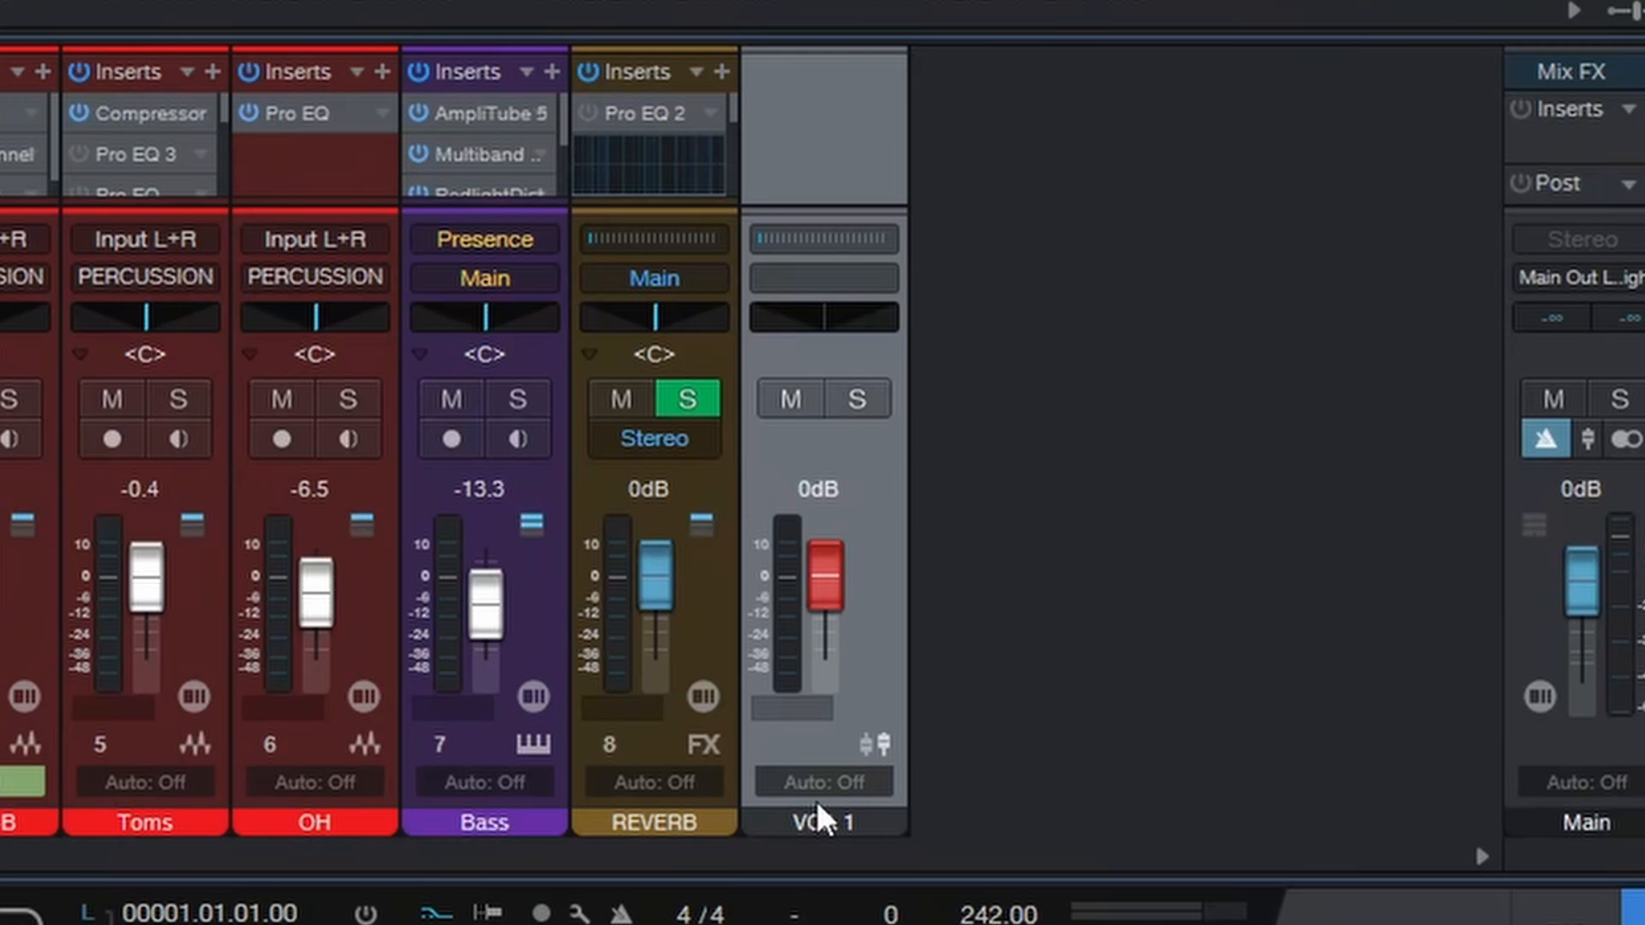
Step: Pull the VCA 1 fader down to -20.0 dB, dragging SnareT's volume with it
{"action": "double_click", "coordinate": [824, 821]}
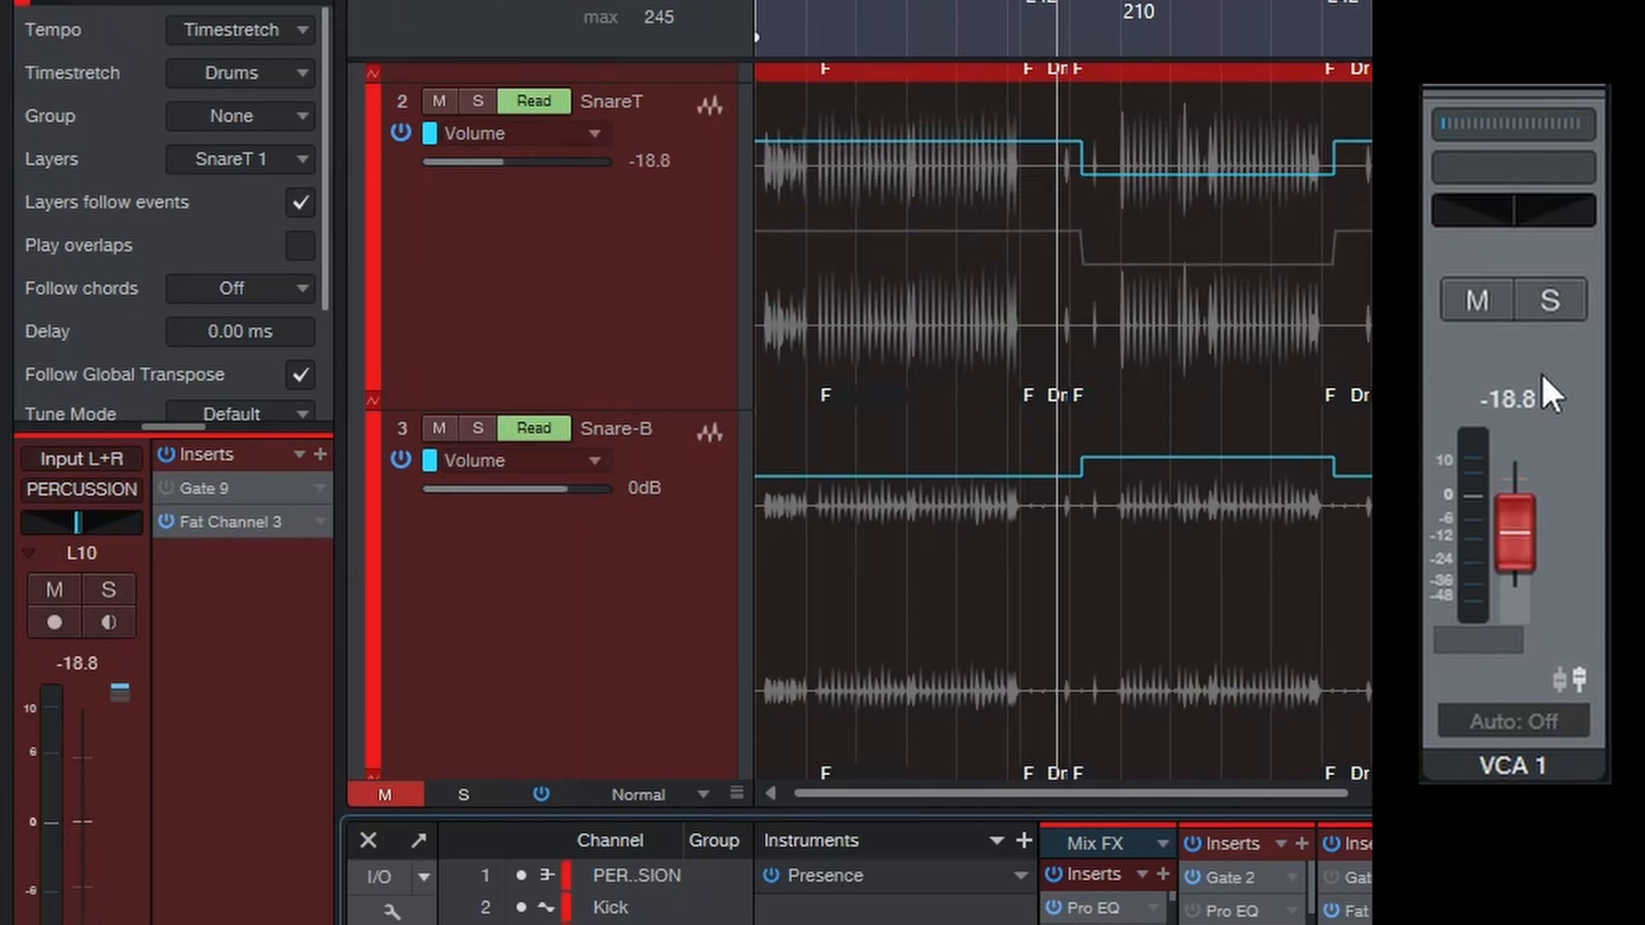
{"action": "left_click_drag", "start_coordinate": [1510, 533], "coordinate": [1511, 541]}
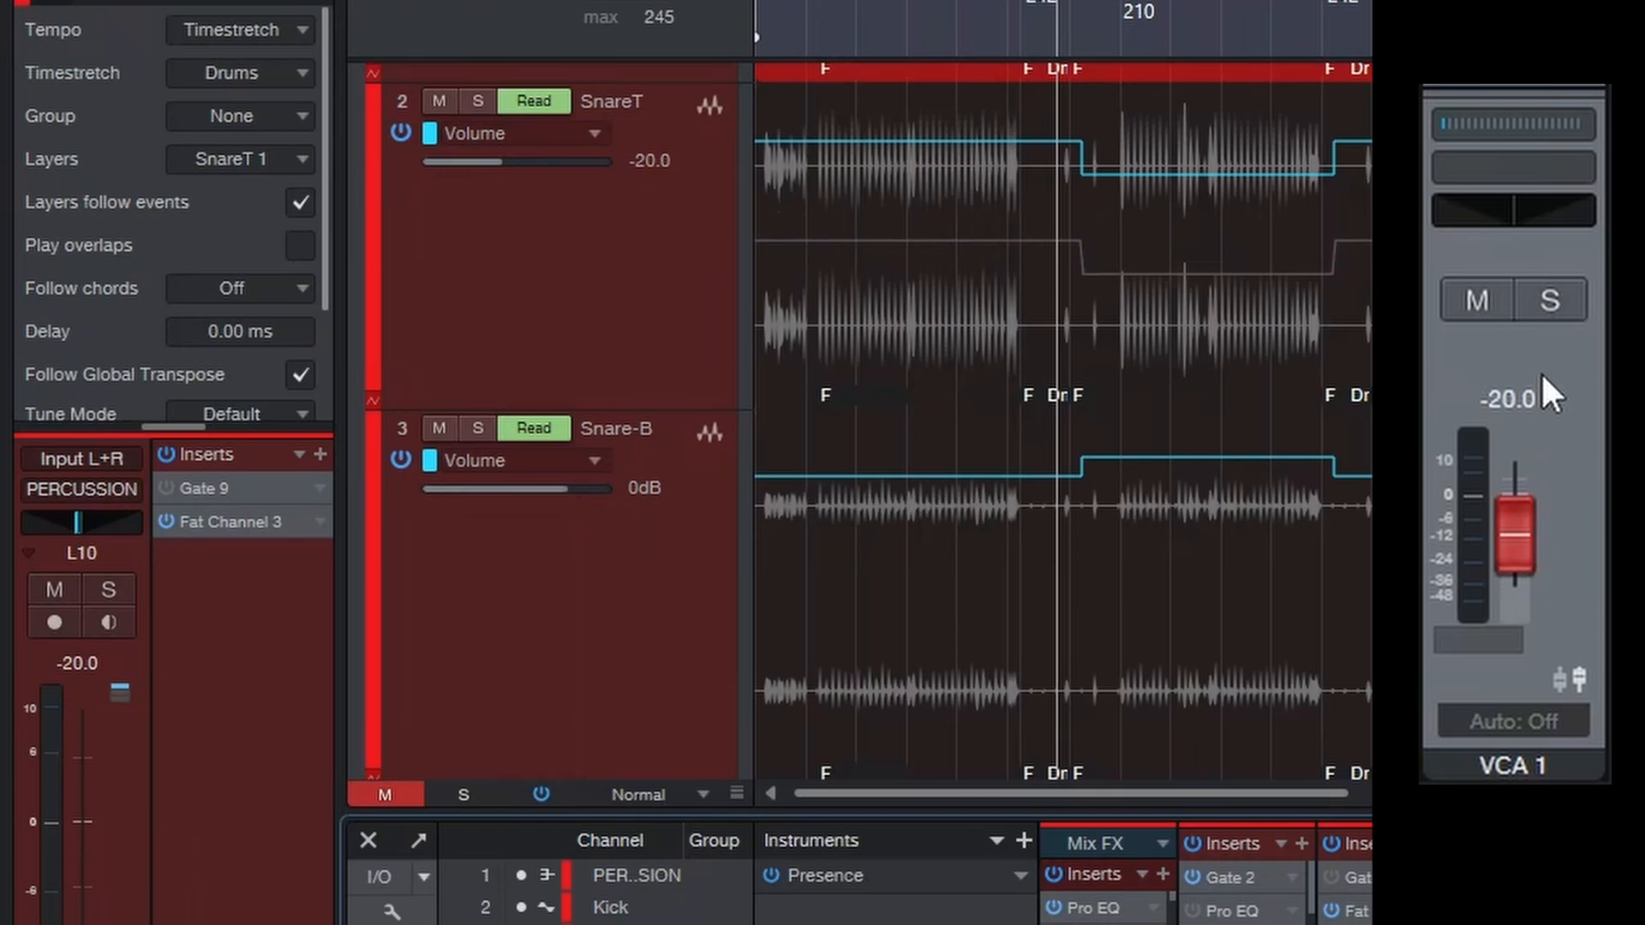
{"action": "left_click_drag", "start_coordinate": [1502, 535], "coordinate": [1502, 515]}
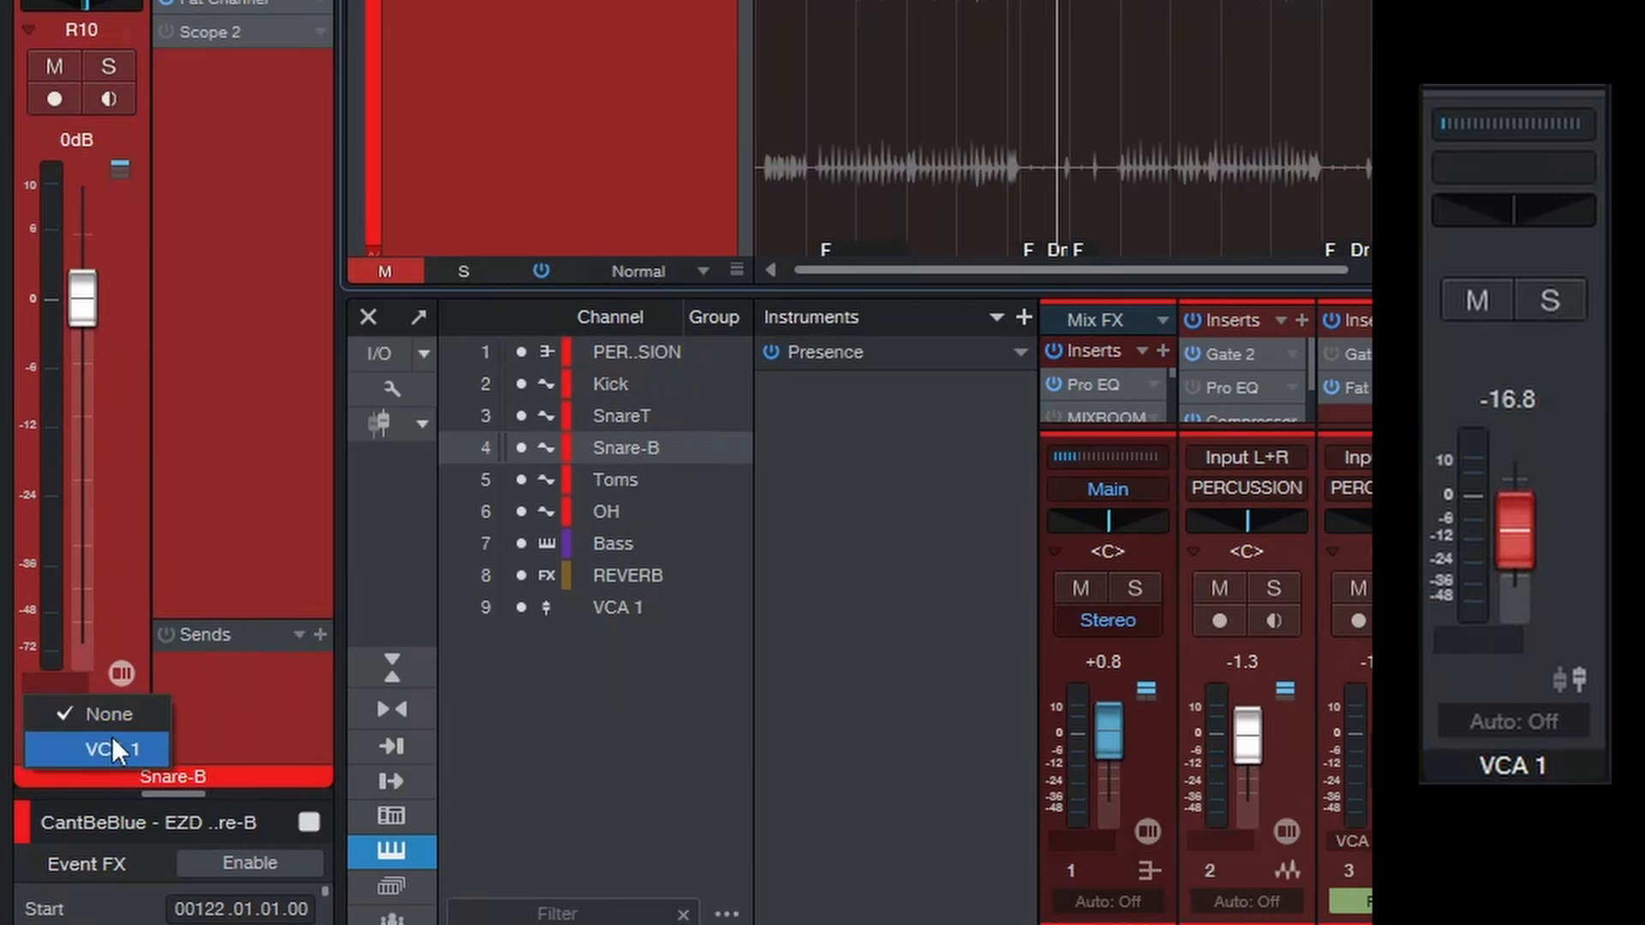
Step: Assign Snare-B to VCA 1 and bring VCA 1 up to -10.9 dB for both snares
{"action": "left_click", "coordinate": [108, 748]}
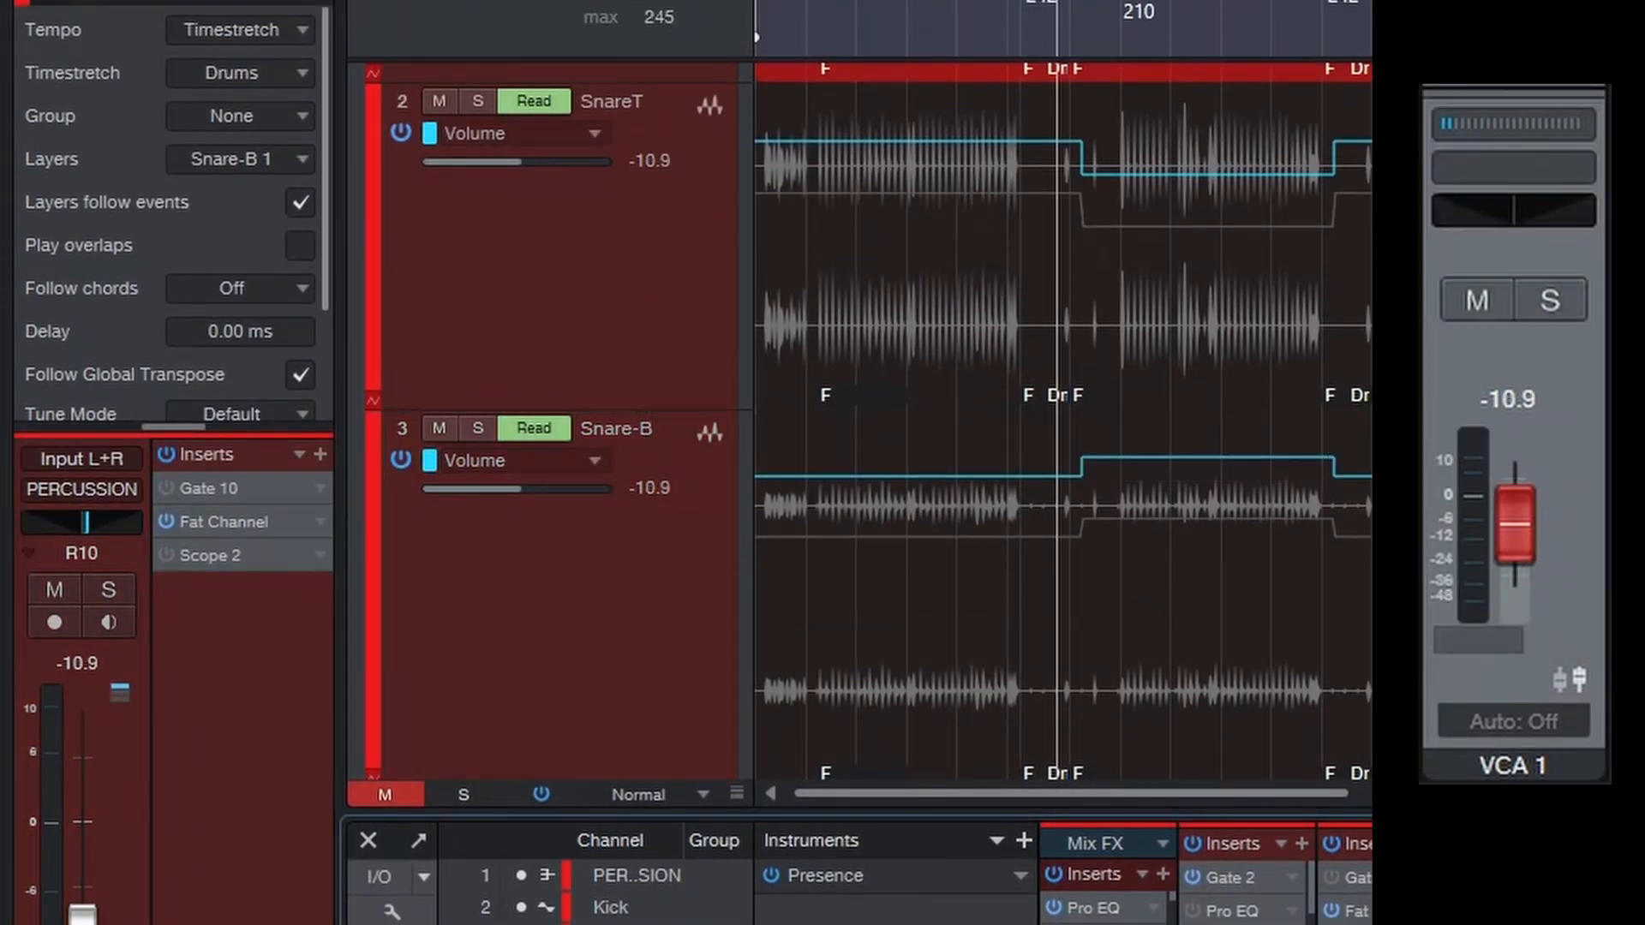
{"action": "left_click_drag", "start_coordinate": [1509, 524], "coordinate": [1509, 541]}
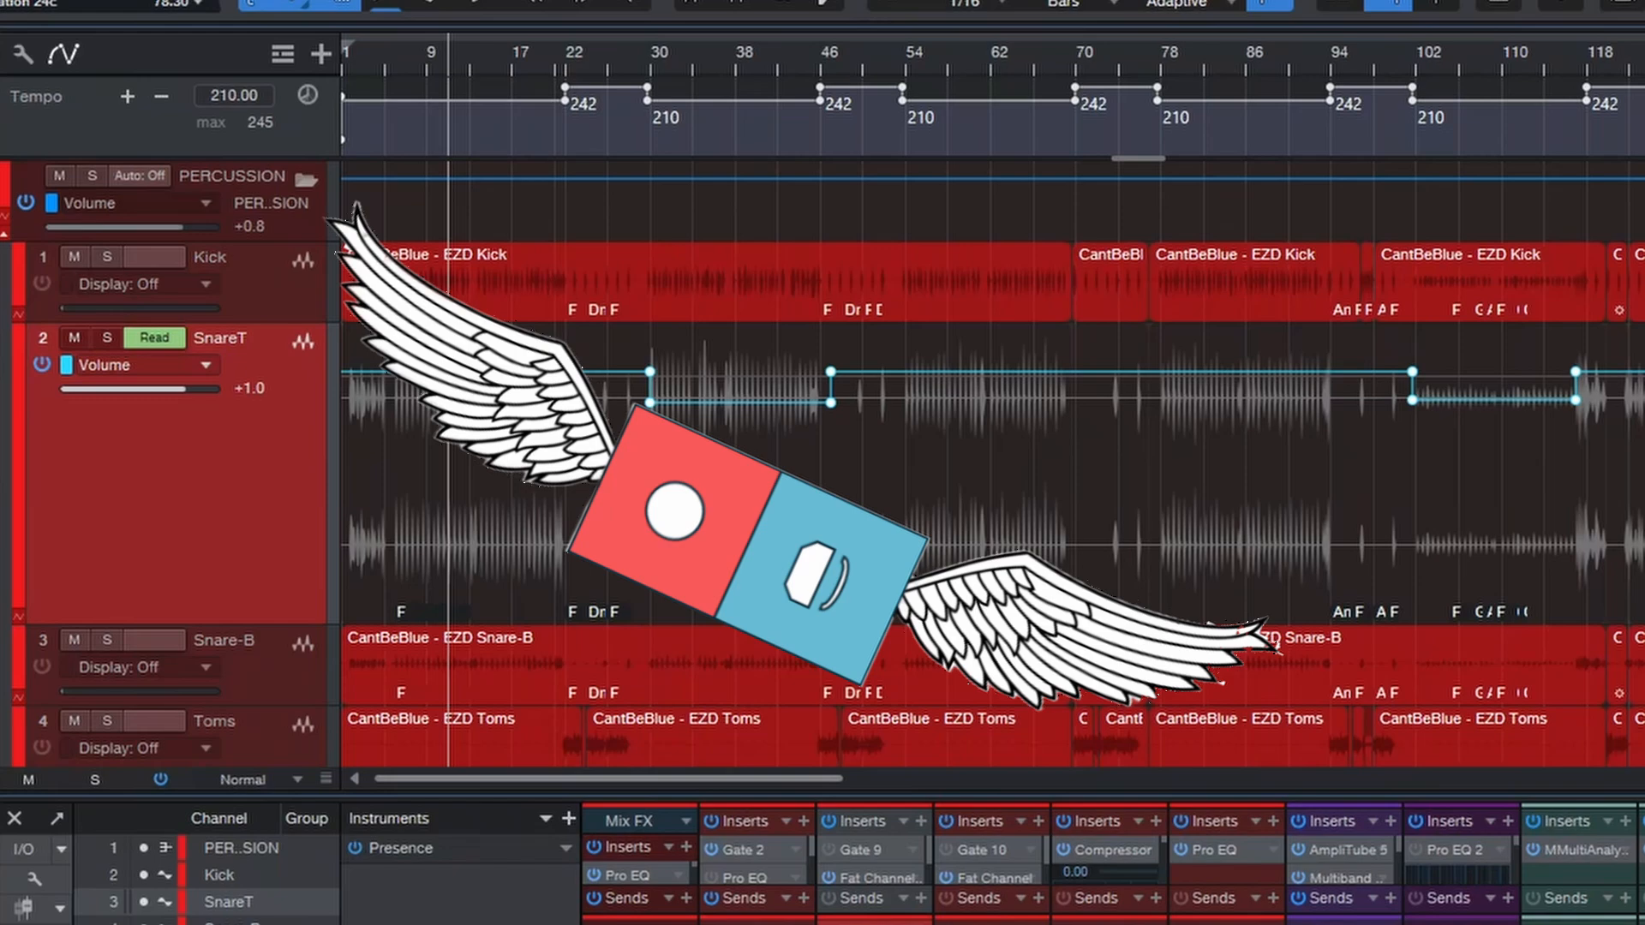
{"action": "key", "text": "a"}
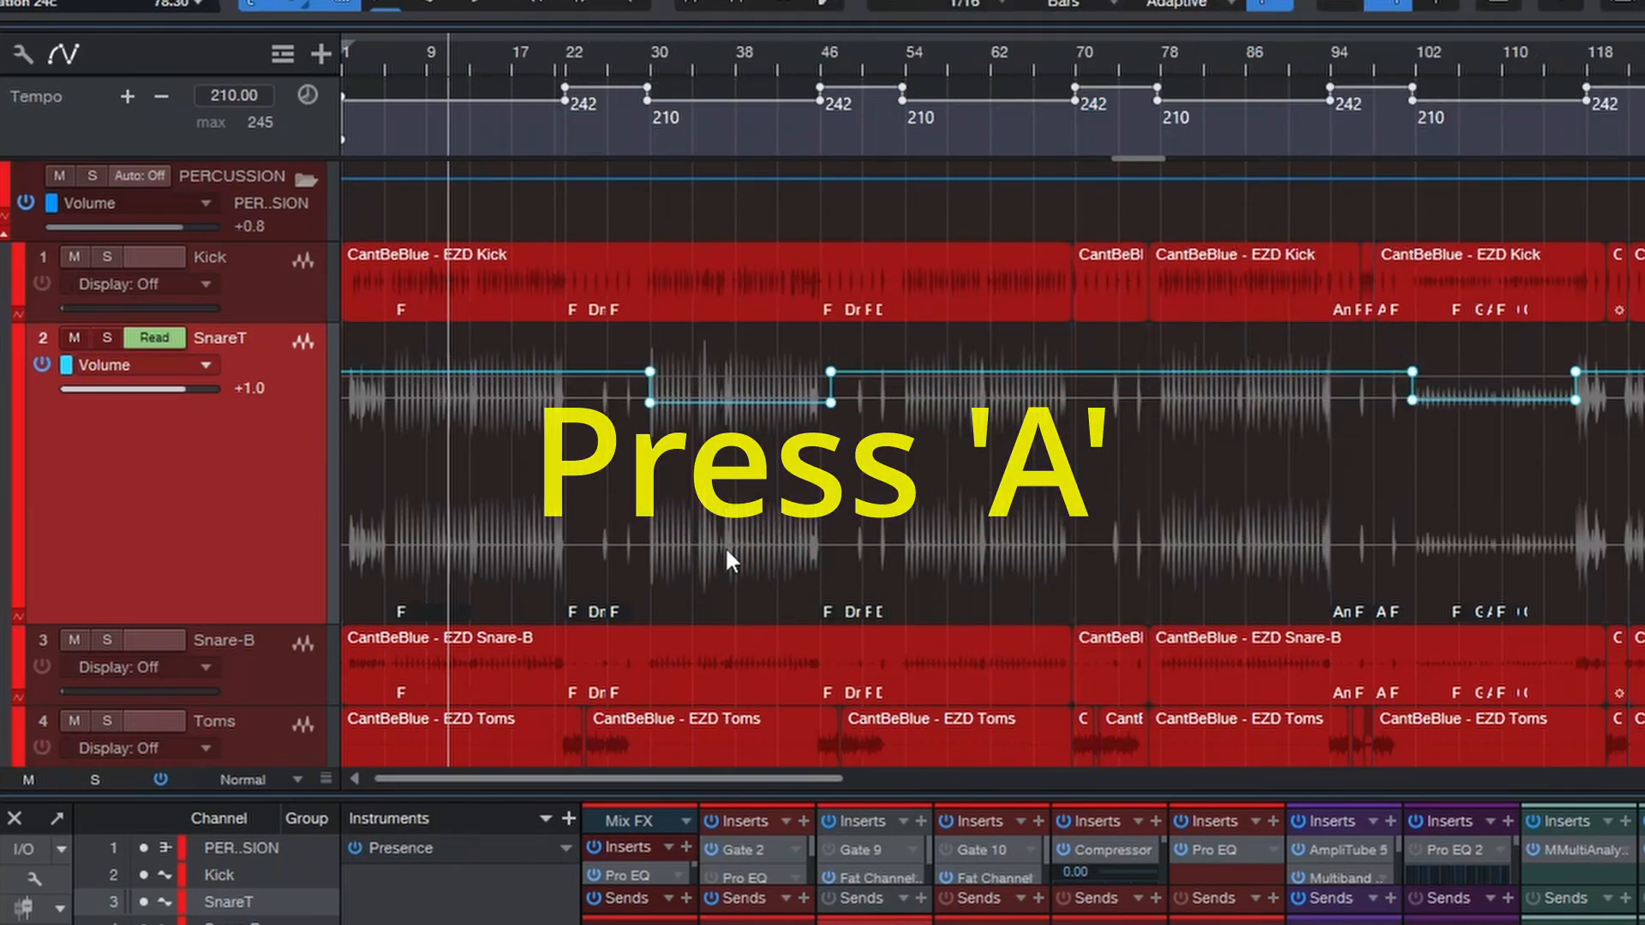